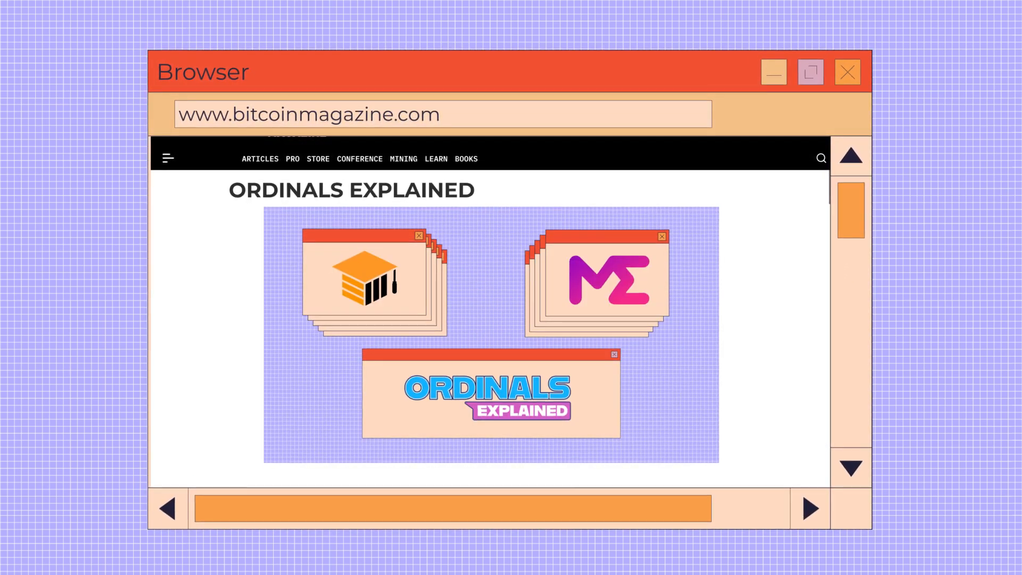
Go to the Magic Eden marketplace and open the Rare Sats discovery section
left_click(594, 280)
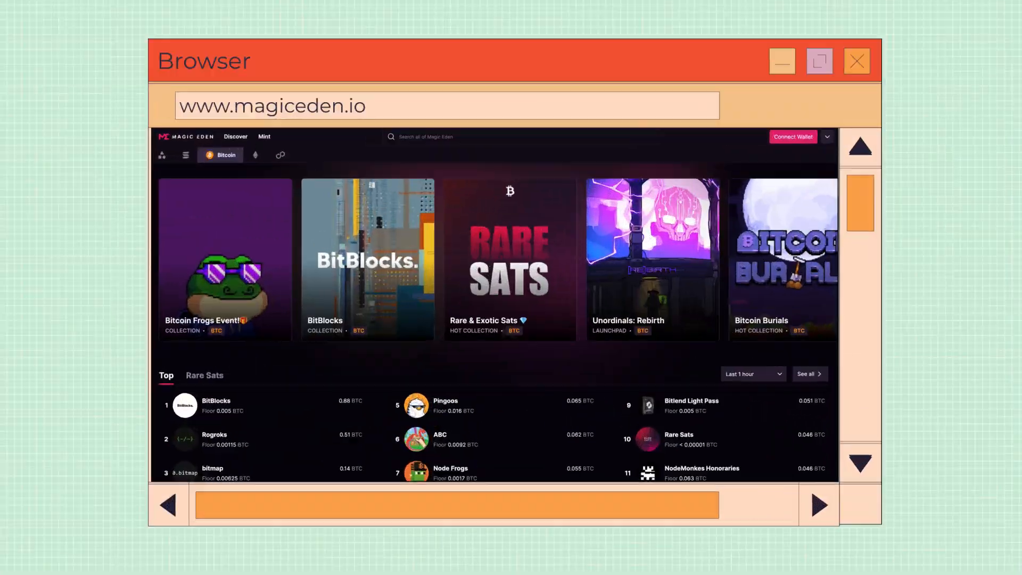
left_click(236, 136)
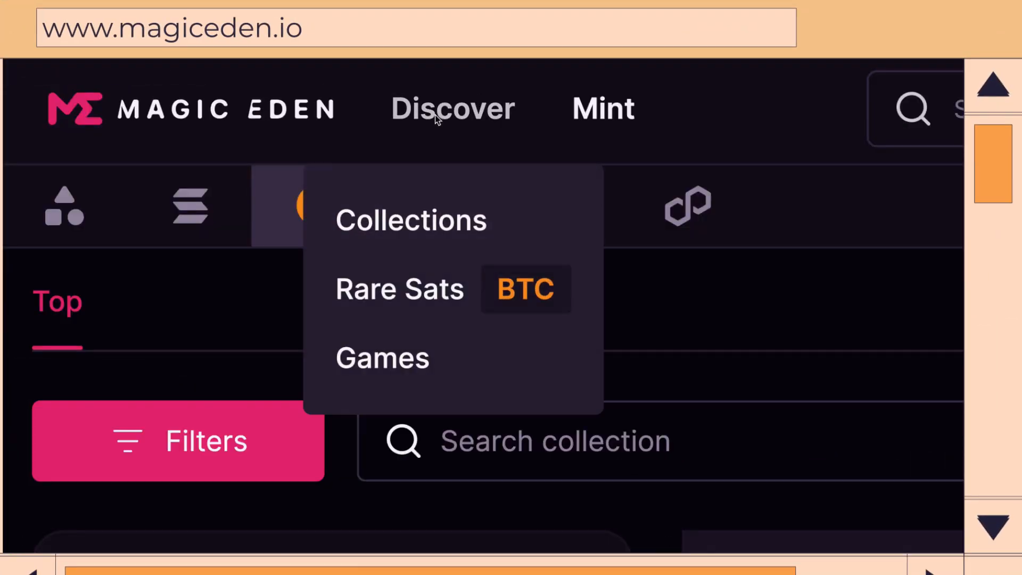
mouse_move(464, 313)
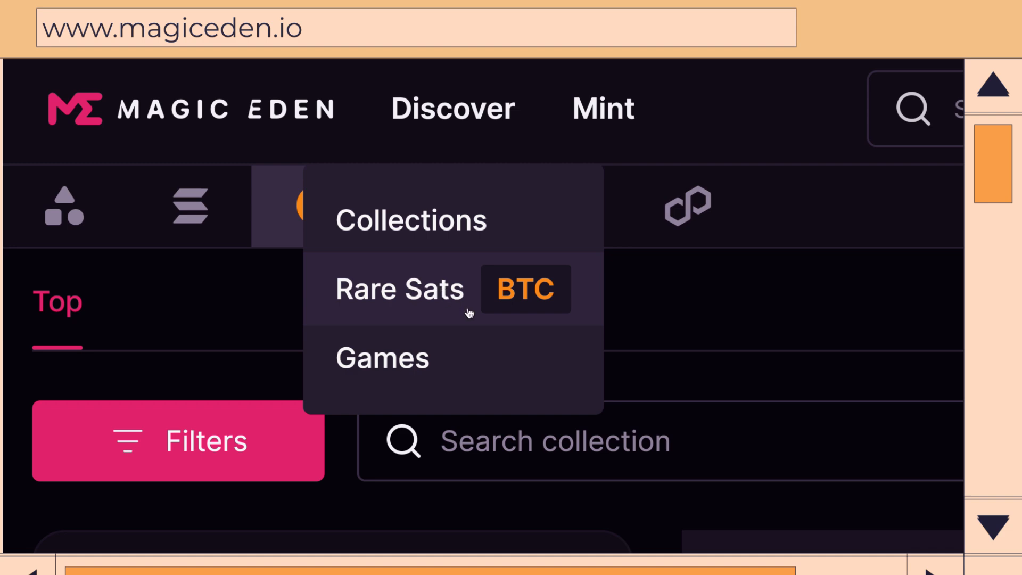
left_click(399, 288)
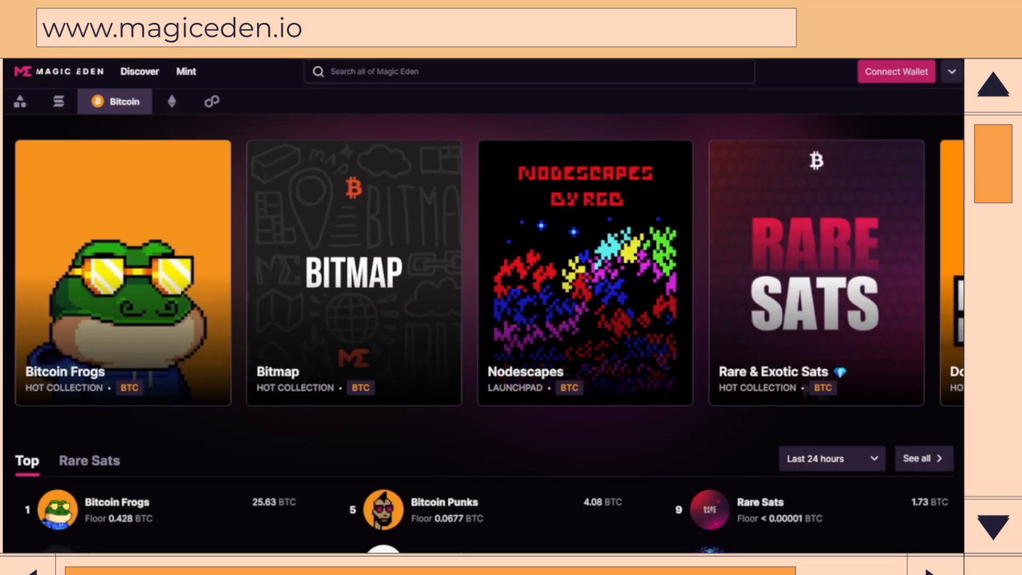
View the Connect Wallet provider choices, then dismiss the dialog
left_click(893, 72)
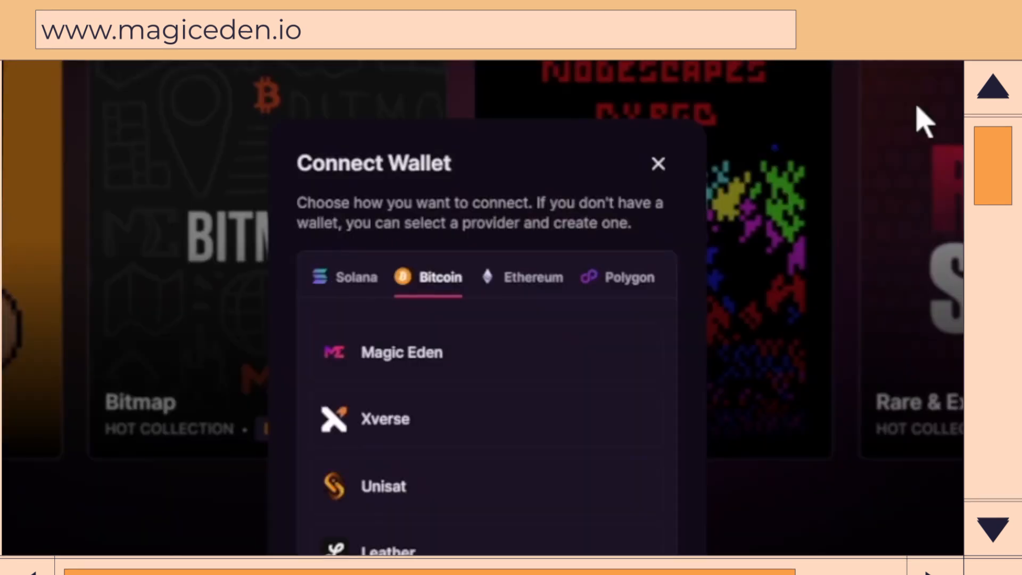
left_click(657, 164)
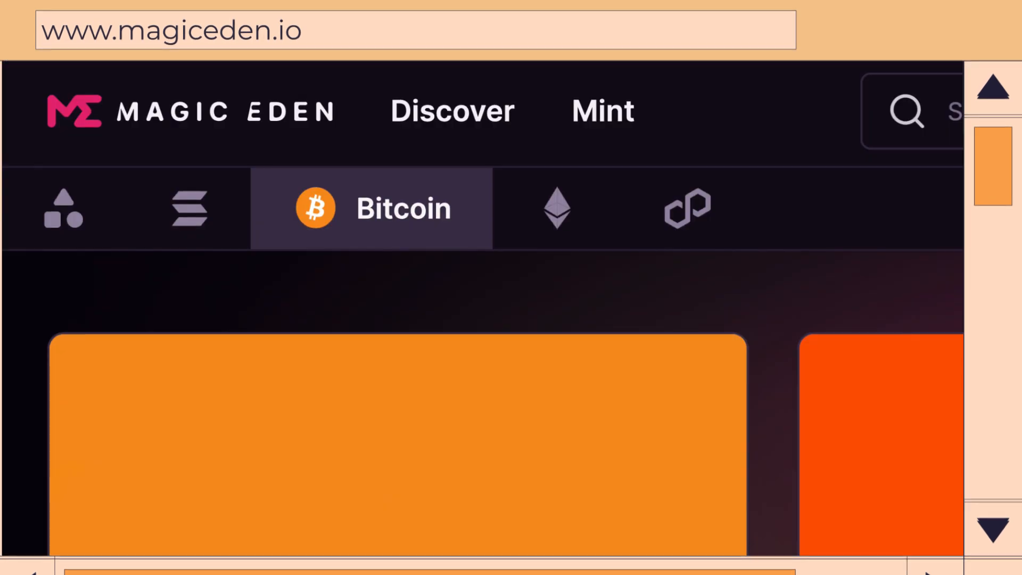
Open Mint > Inscribe, switch from BRC20 to FILE, then go to the Top collections table
left_click(601, 111)
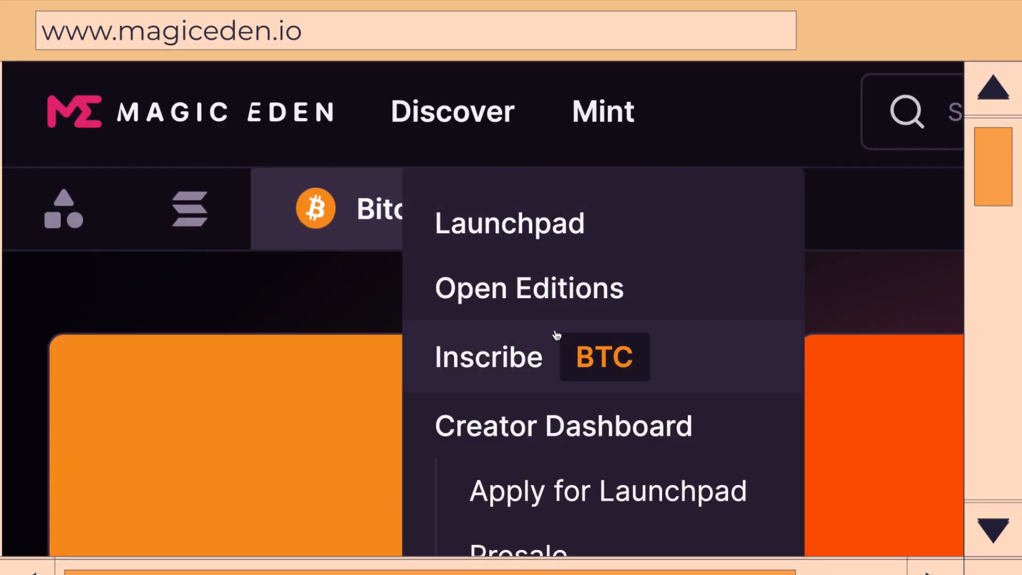
left_click(488, 356)
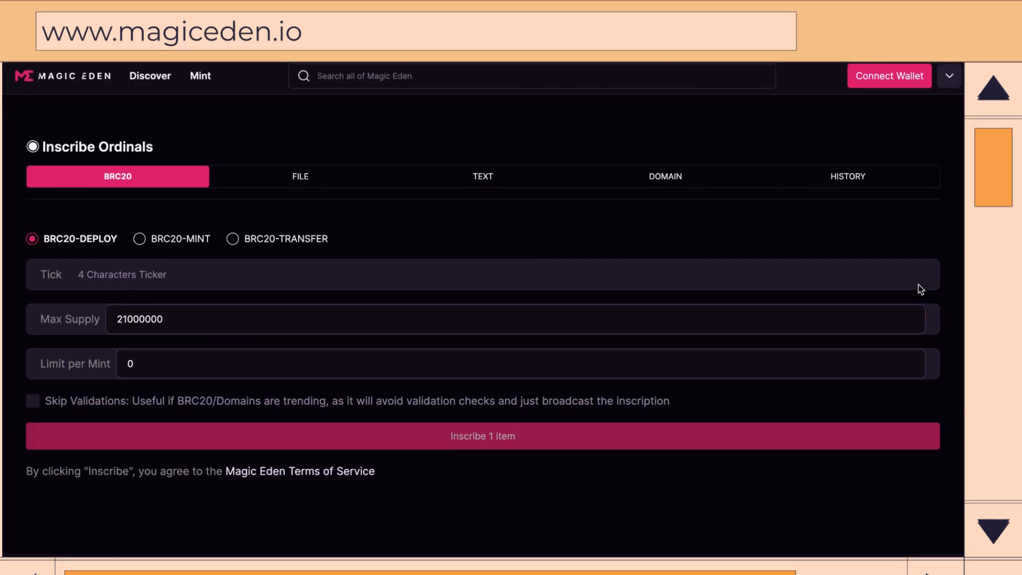
left_click(301, 176)
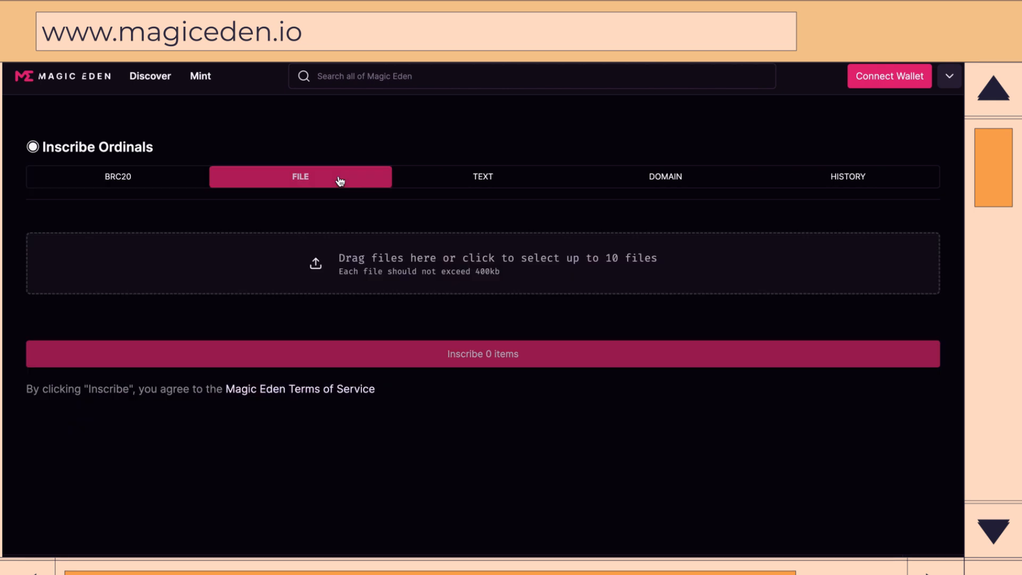
left_click(482, 175)
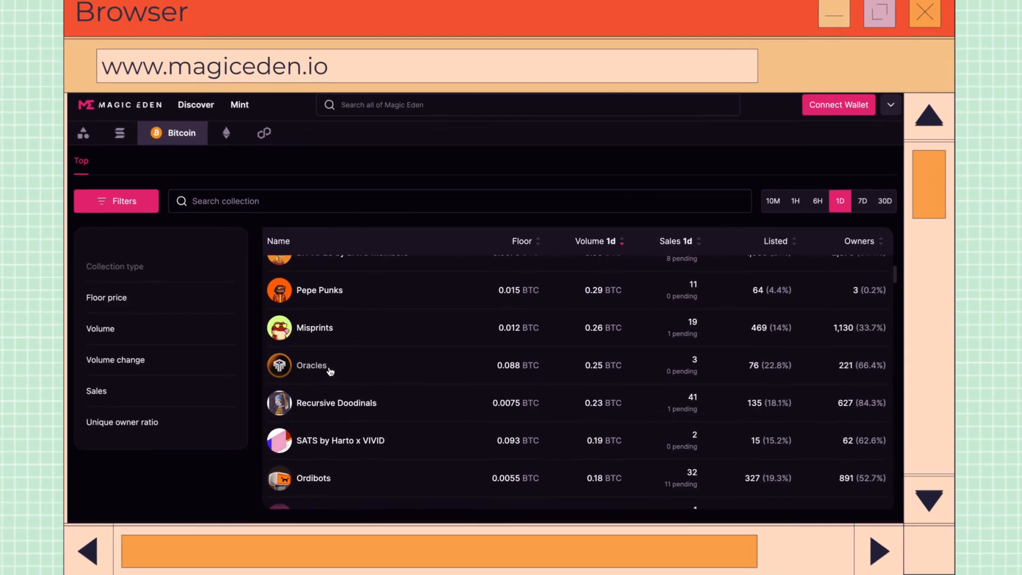
Open the Oracles collection, start buying Inscription #16498376, then view My Items in the wallet
left_click(311, 365)
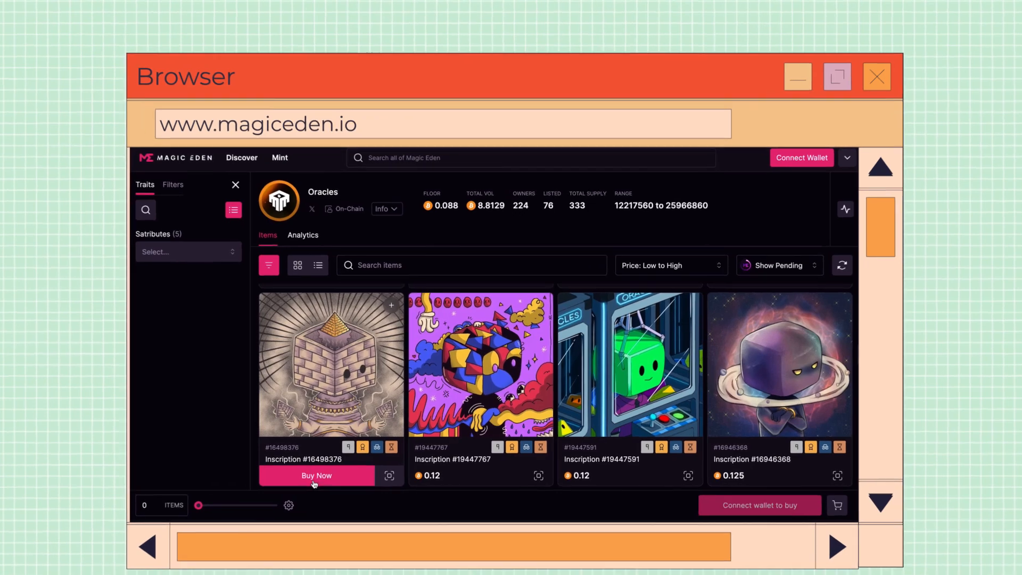
left_click(317, 475)
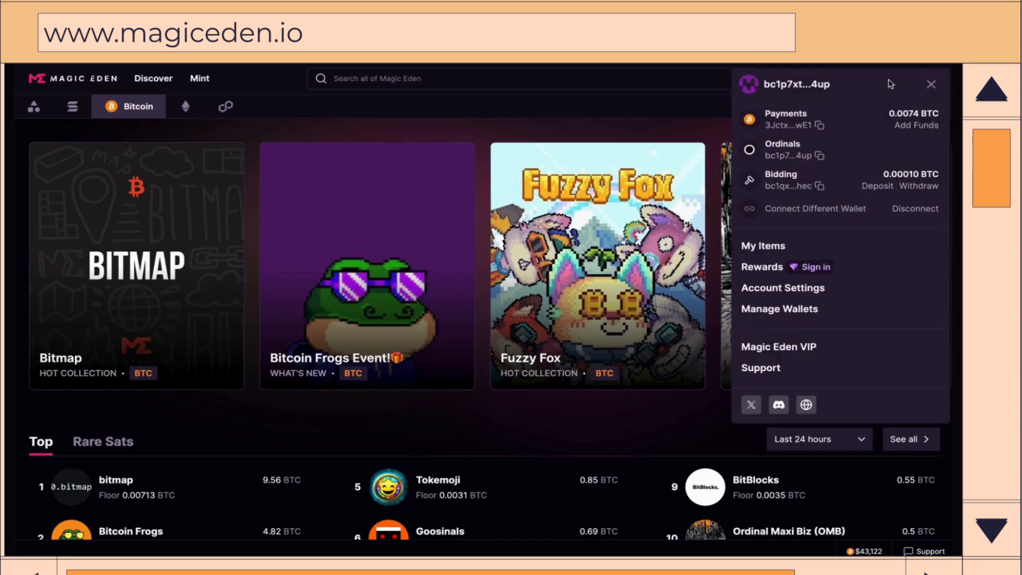
left_click(762, 245)
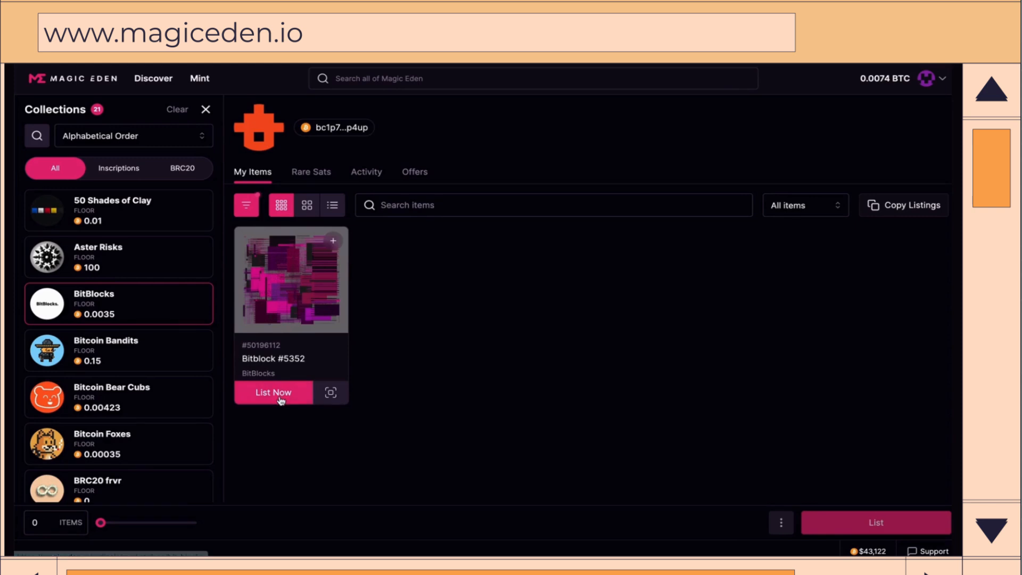
List Bitblock #5352 at a price of 500, submit the listing, and open its item detail page
left_click(273, 391)
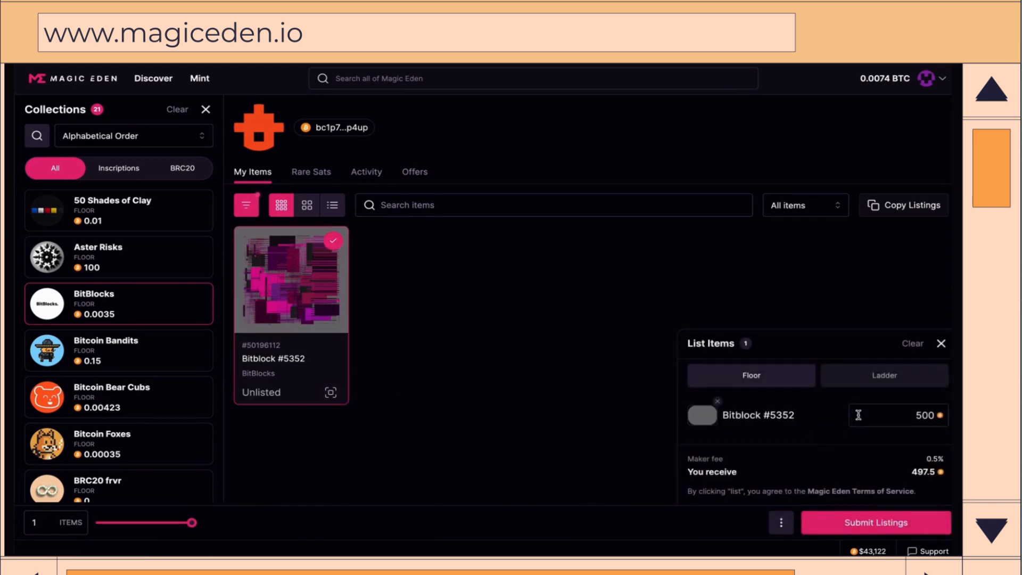
left_click(900, 415)
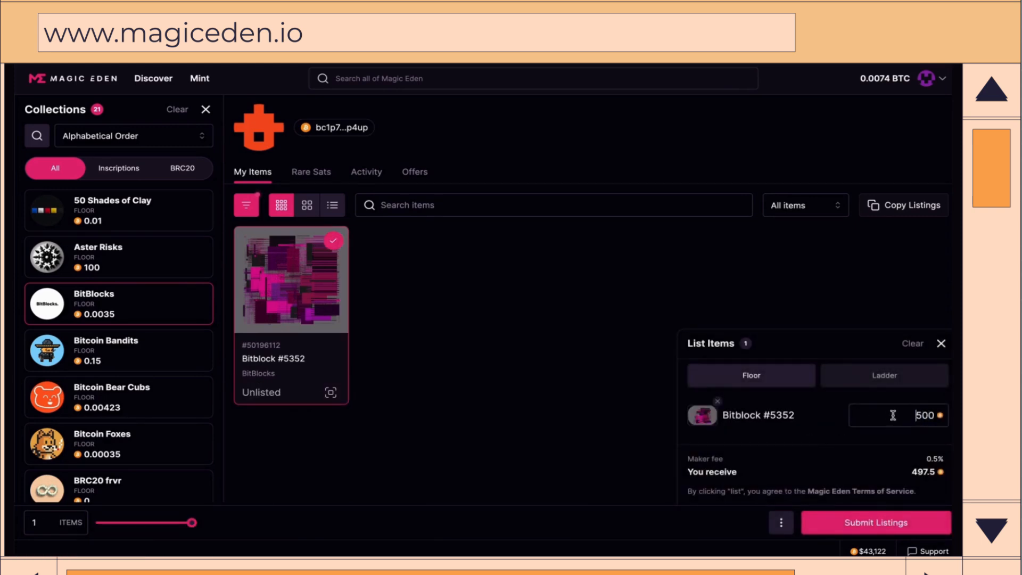
left_click(875, 521)
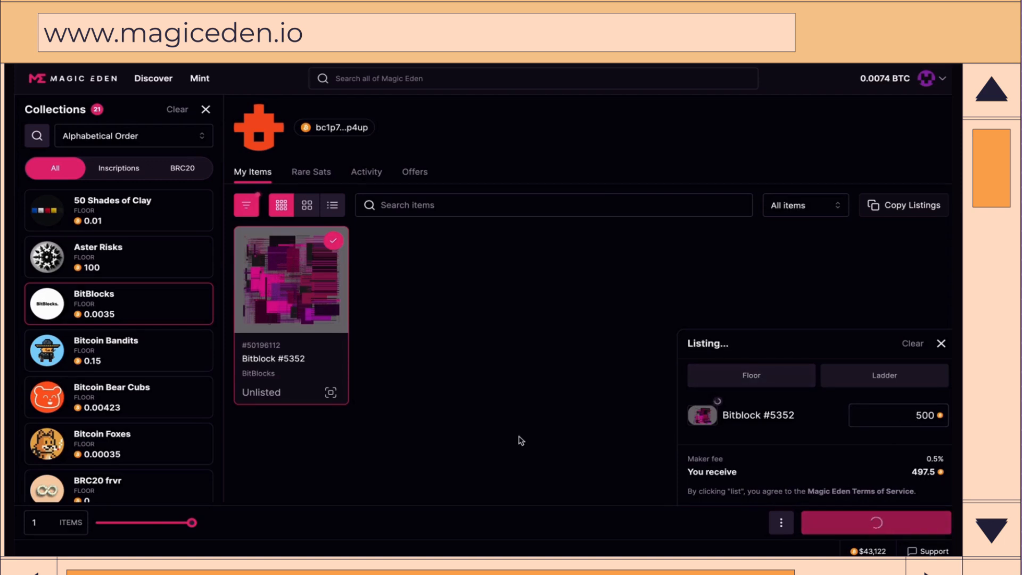
left_click(875, 521)
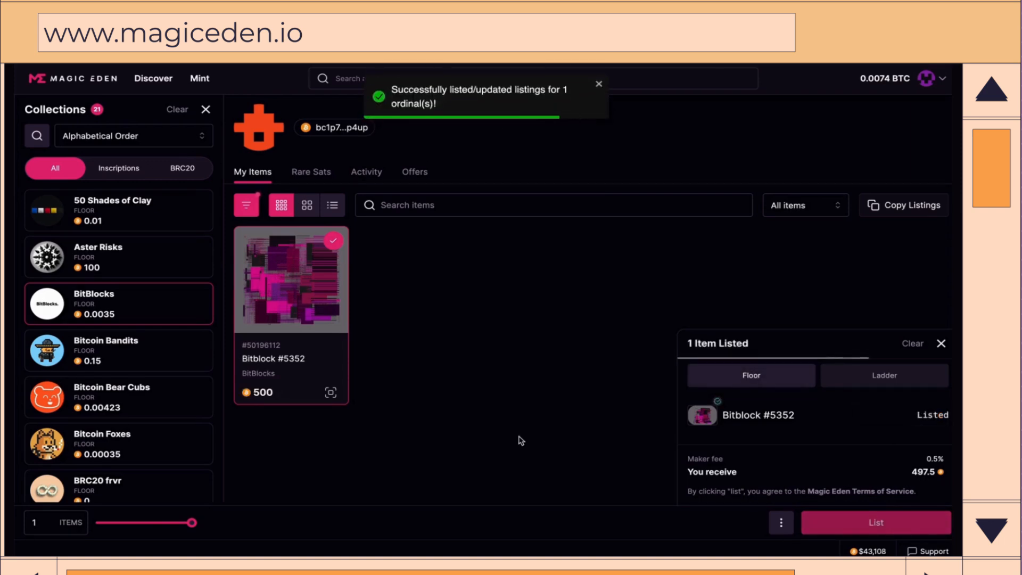
left_click(292, 280)
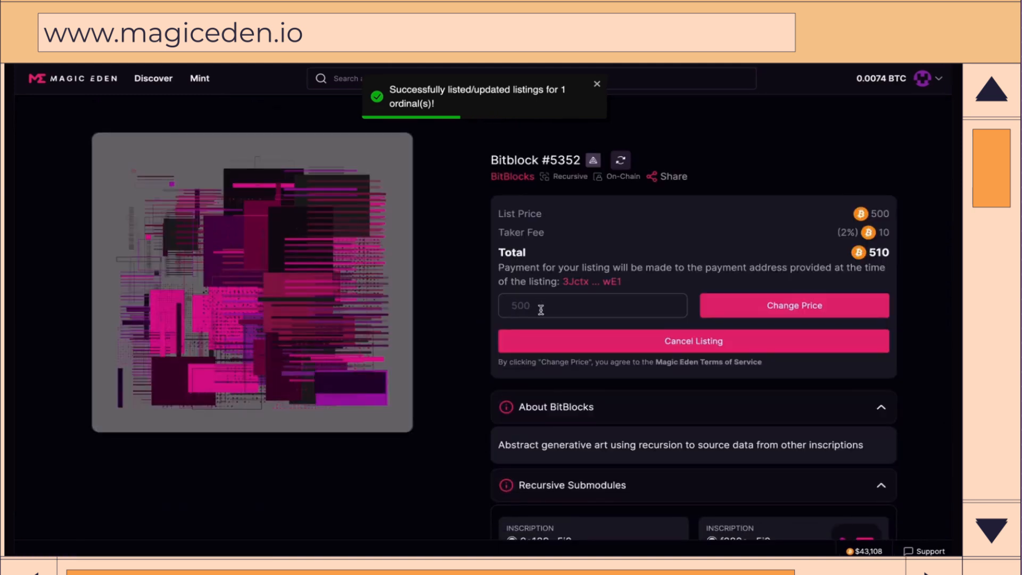